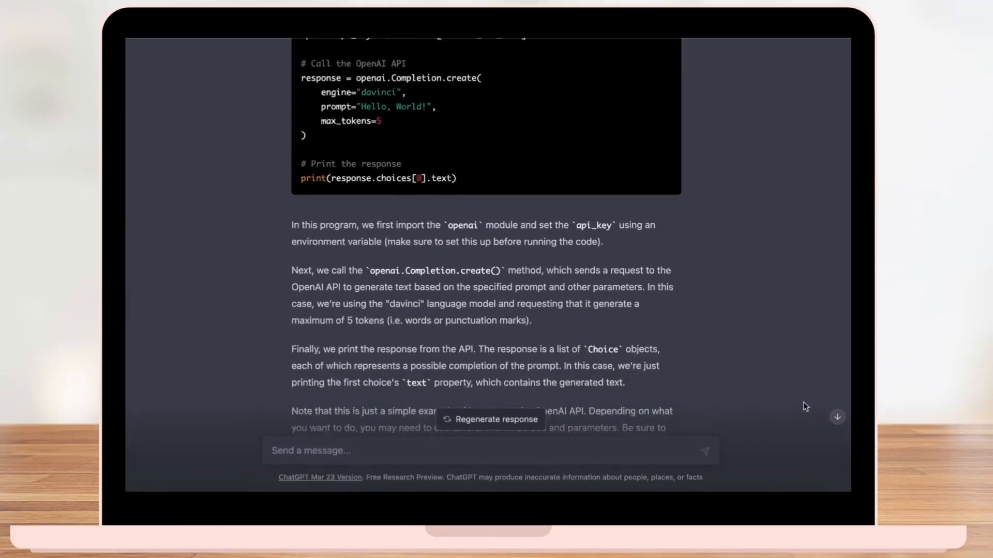
{"action": "scroll", "scroll_direction": "down", "scroll_amount": 3}
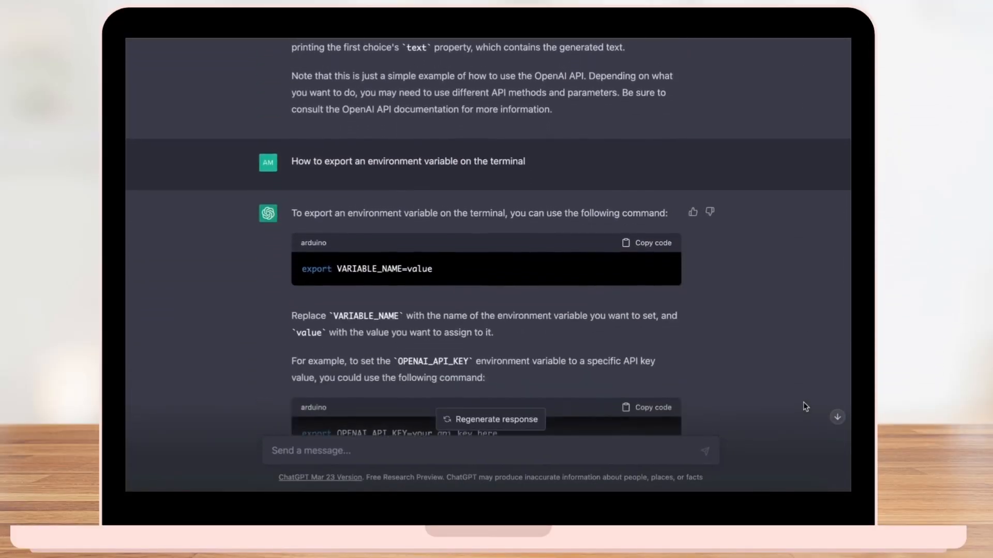
{"action": "scroll", "scroll_direction": "down", "scroll_amount": 3}
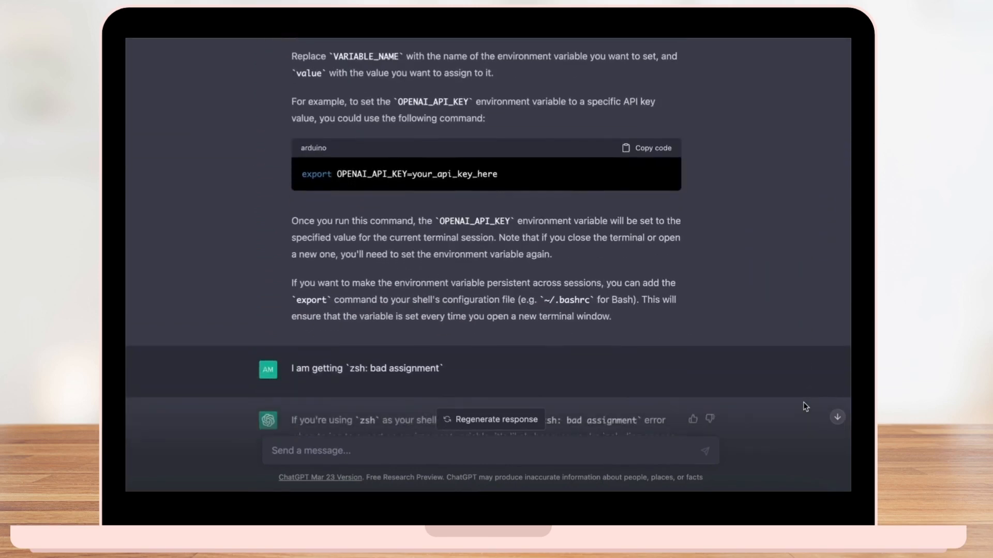
{"action": "scroll", "scroll_direction": "down", "scroll_amount": 3}
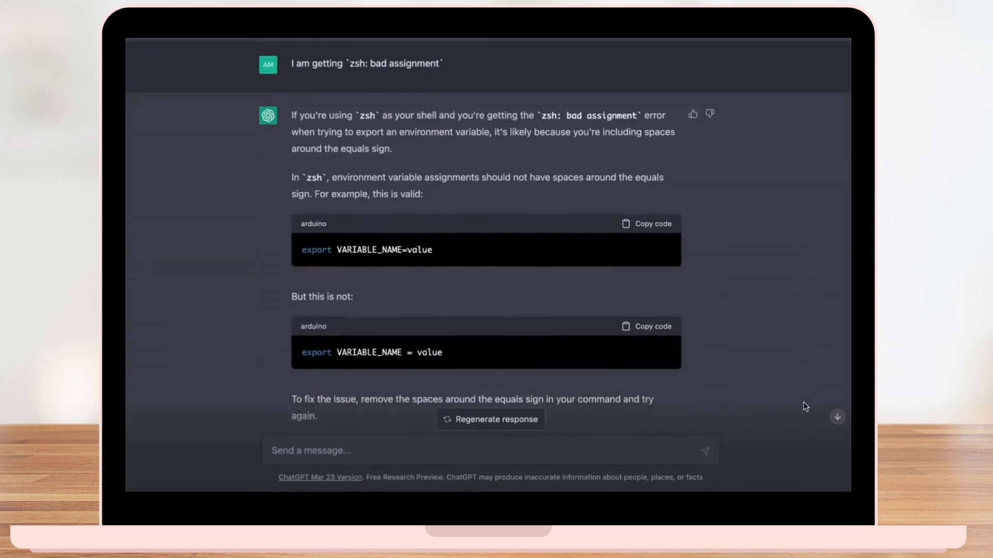
{"action": "scroll", "scroll_direction": "down", "scroll_amount": 3}
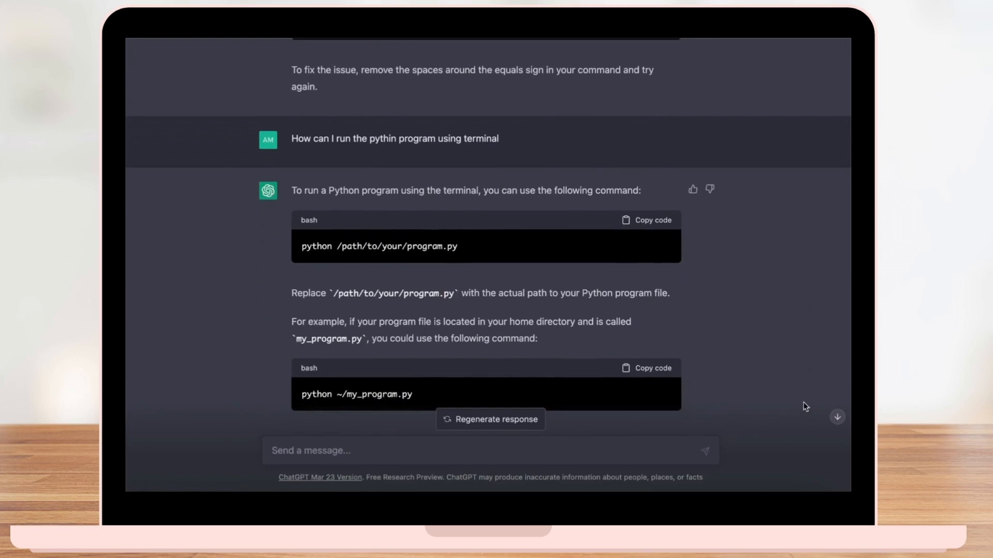
{"action": "scroll", "scroll_direction": "down", "scroll_amount": 3}
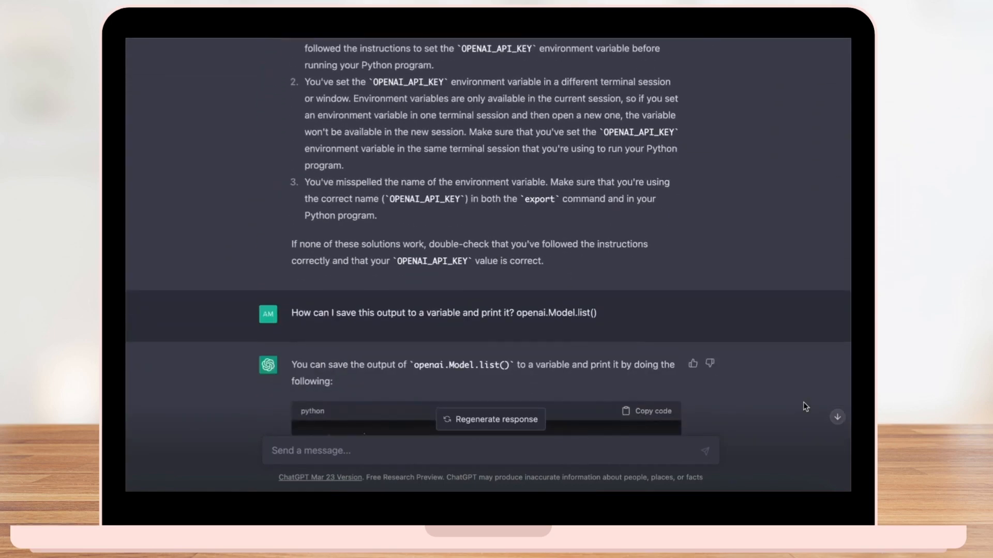
{"action": "scroll", "scroll_direction": "down", "scroll_amount": 3}
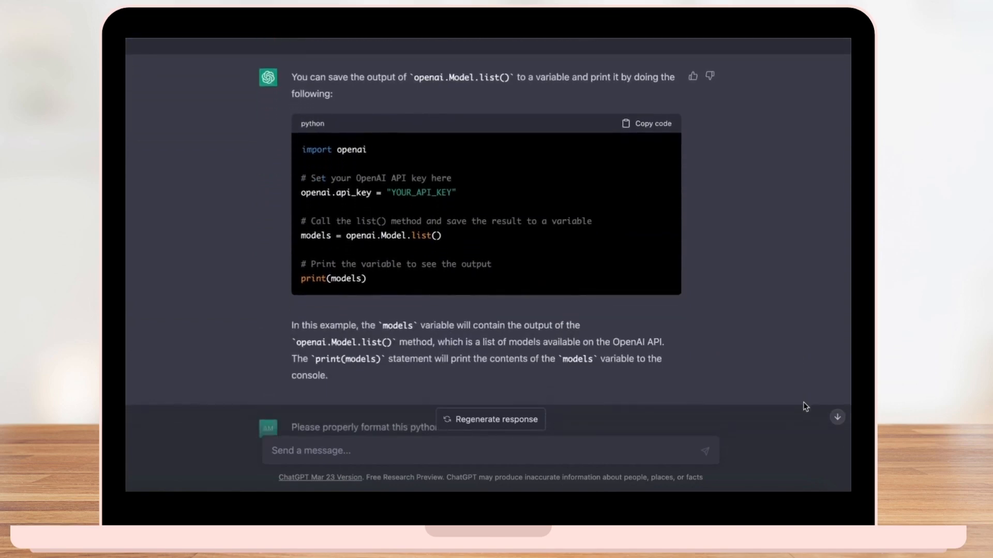
{"action": "scroll", "scroll_direction": "down", "scroll_amount": 3}
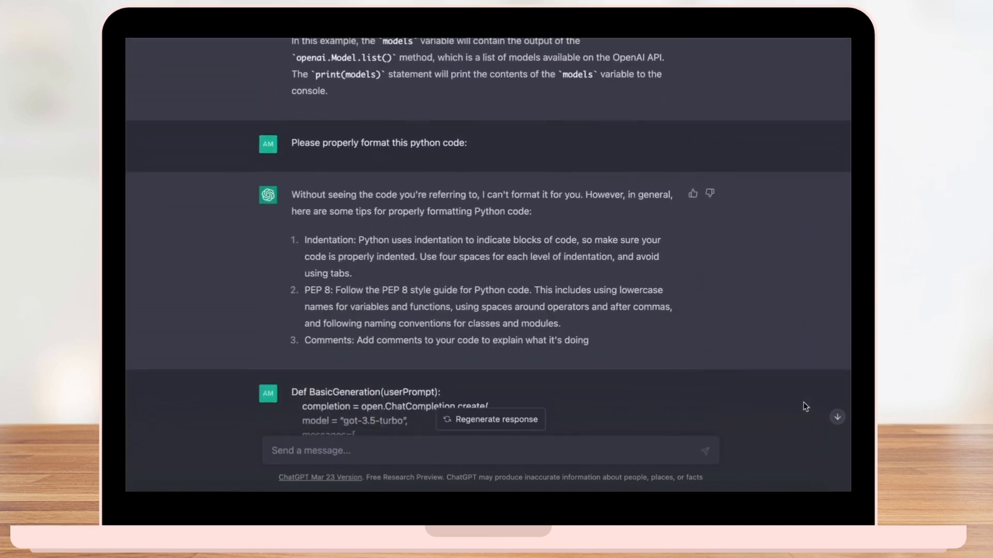
{"action": "scroll", "scroll_direction": "down", "scroll_amount": 3}
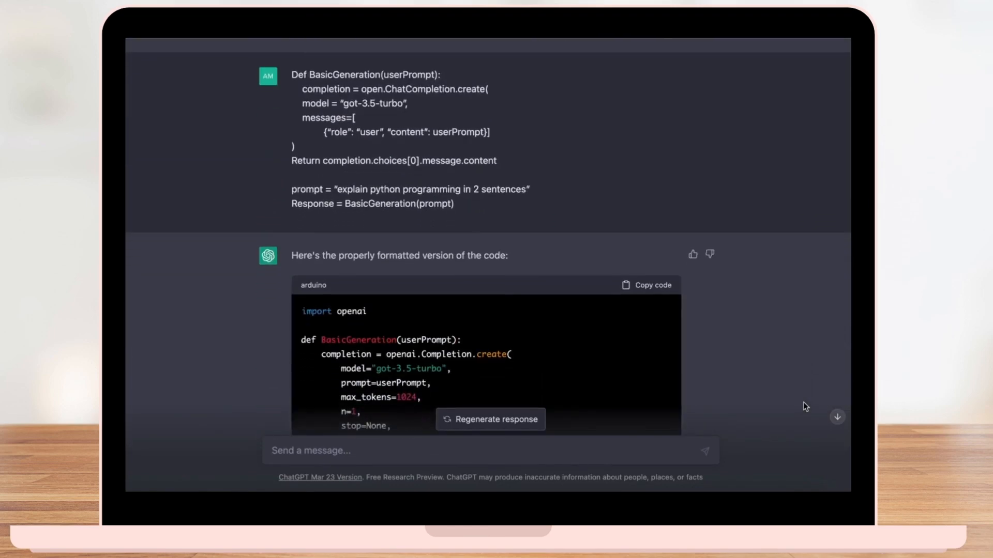
{"action": "scroll", "scroll_direction": "down", "scroll_amount": 3}
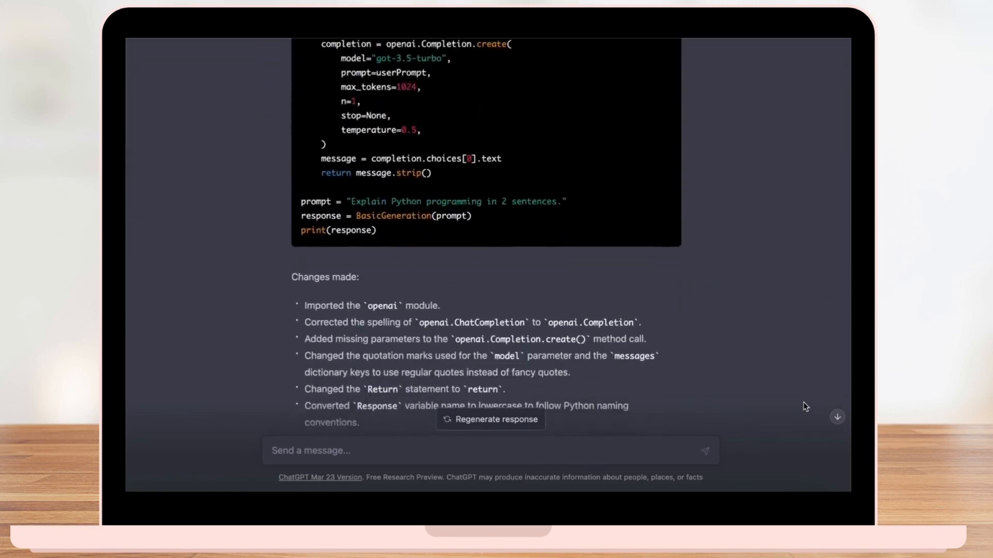